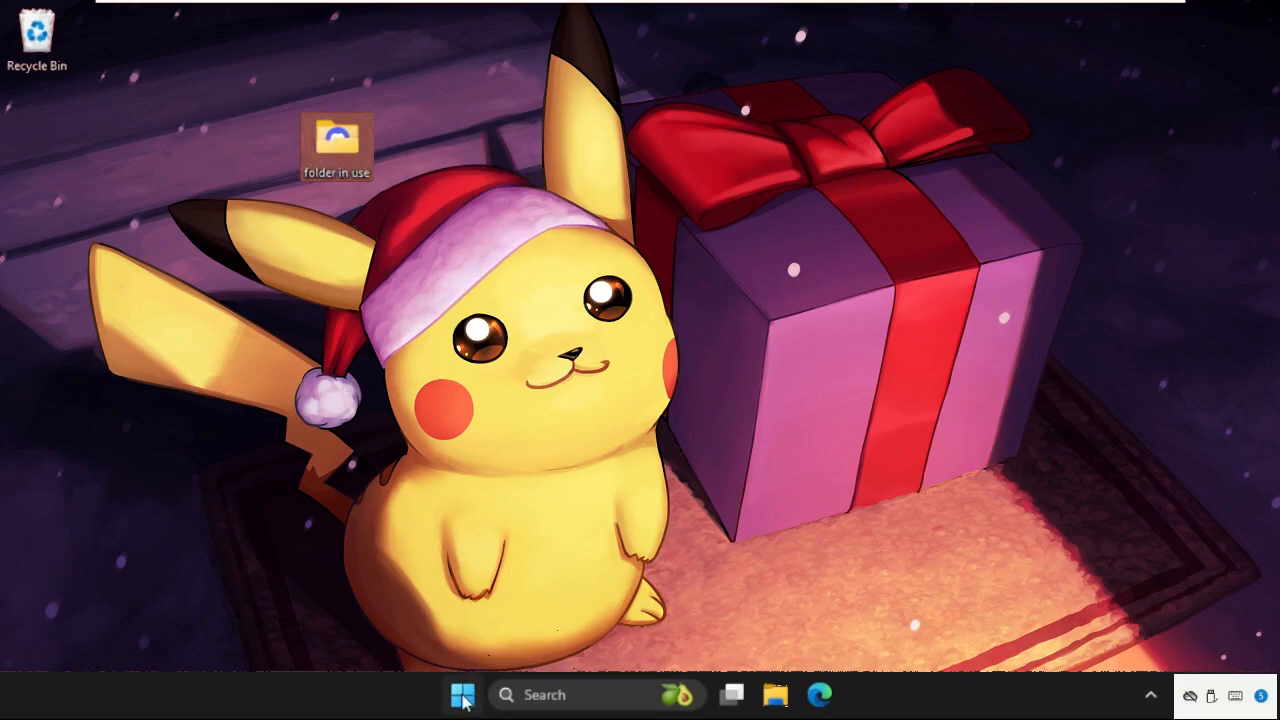
- Bring up the Run dialog with Win+R, dismiss it, and reopen it empty
key("win+r")
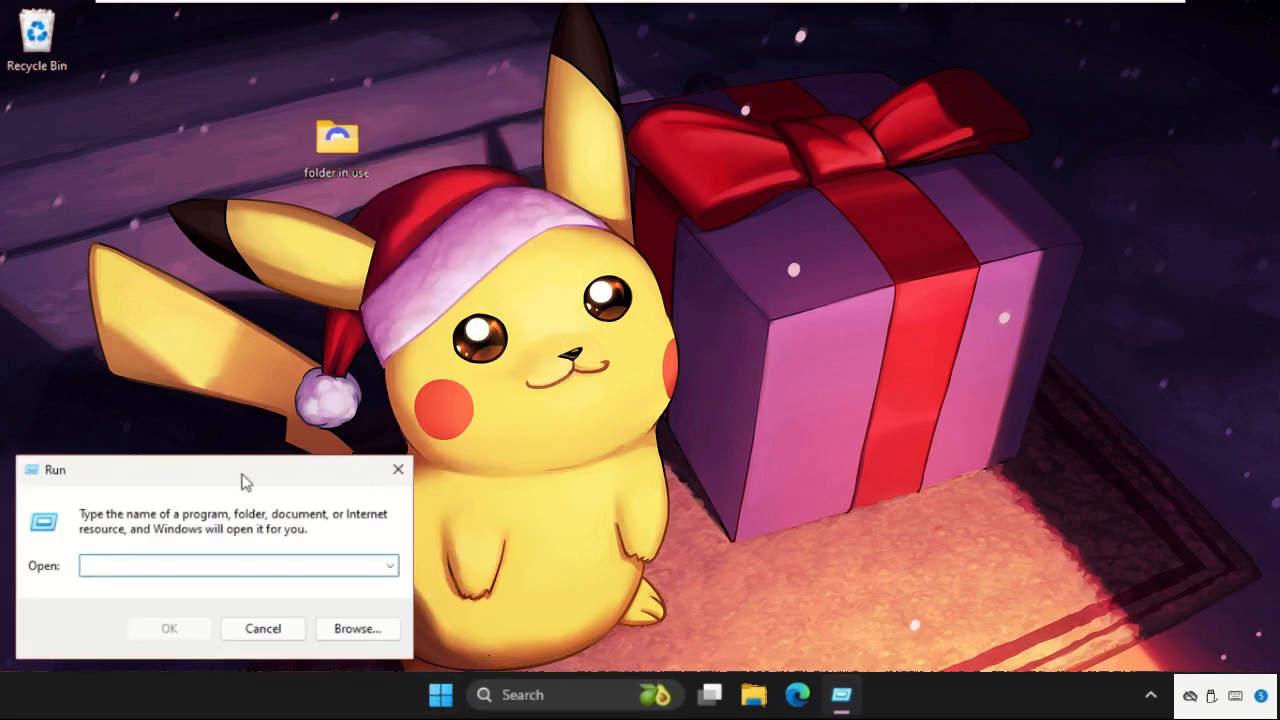
left_click(264, 628)
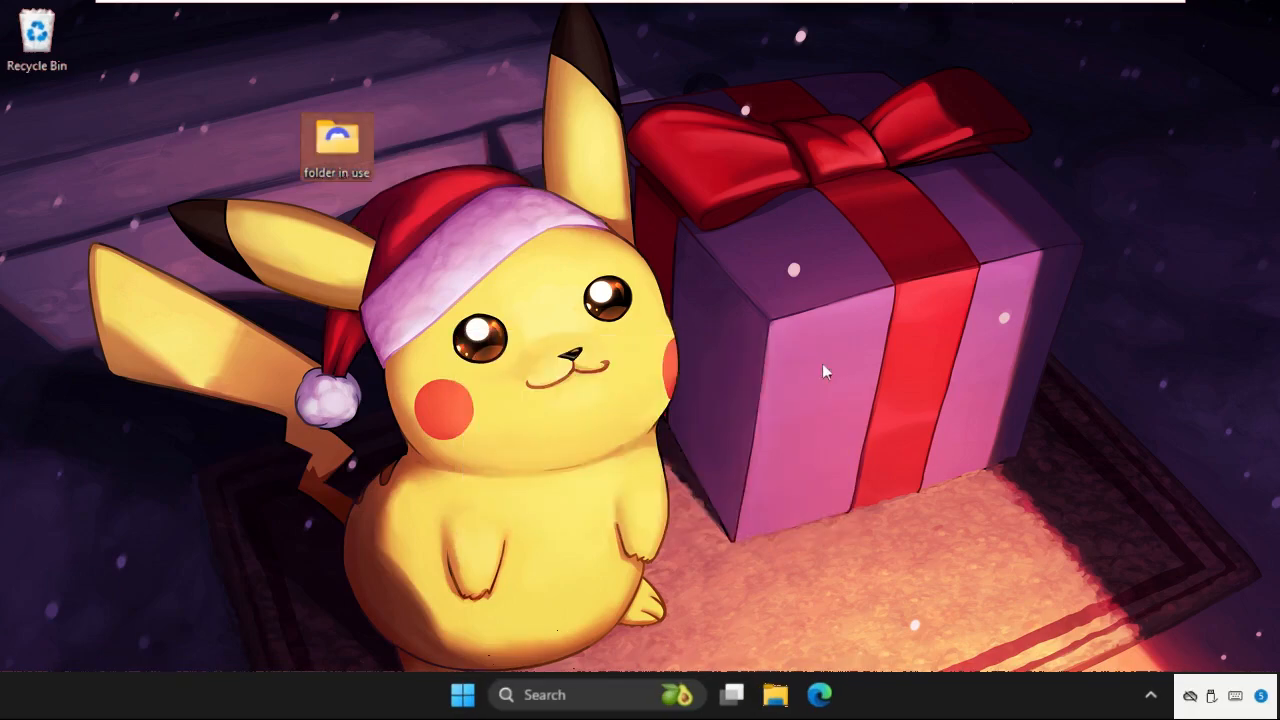
key("Win+r")
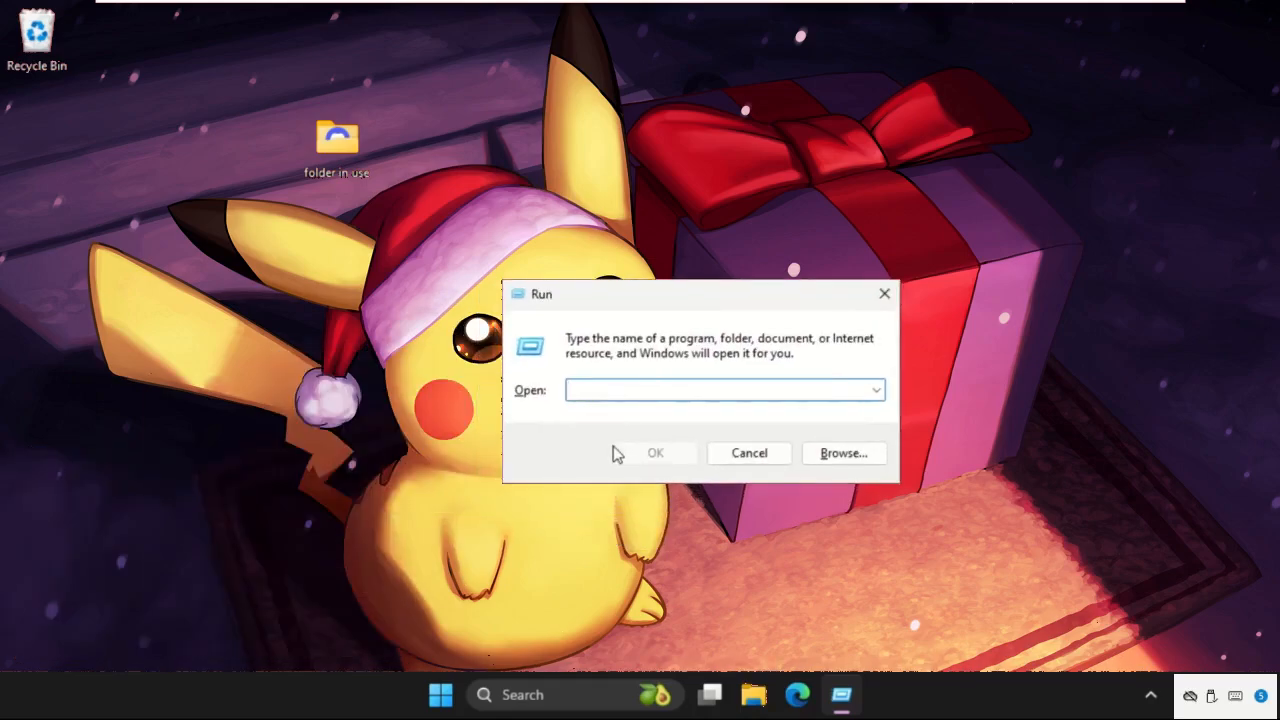
- Launch Resource Monitor by running resmon from the Run dialog
type("resmon")
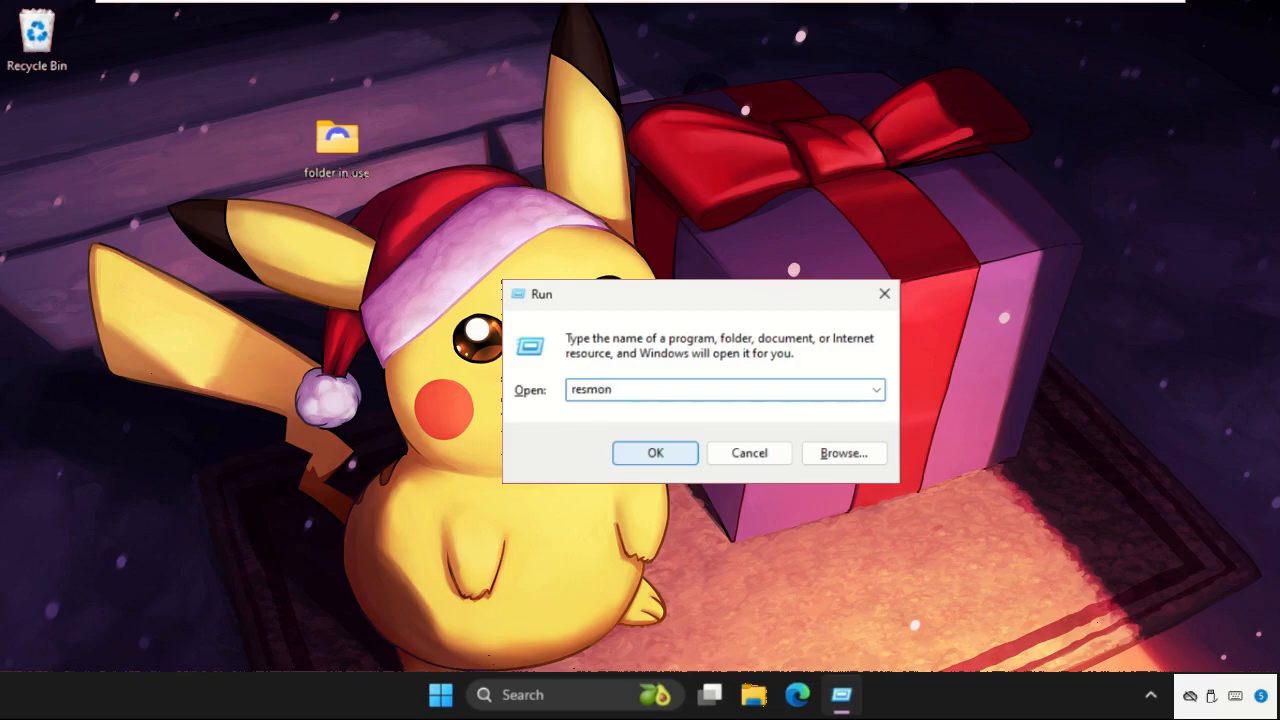
left_click(656, 452)
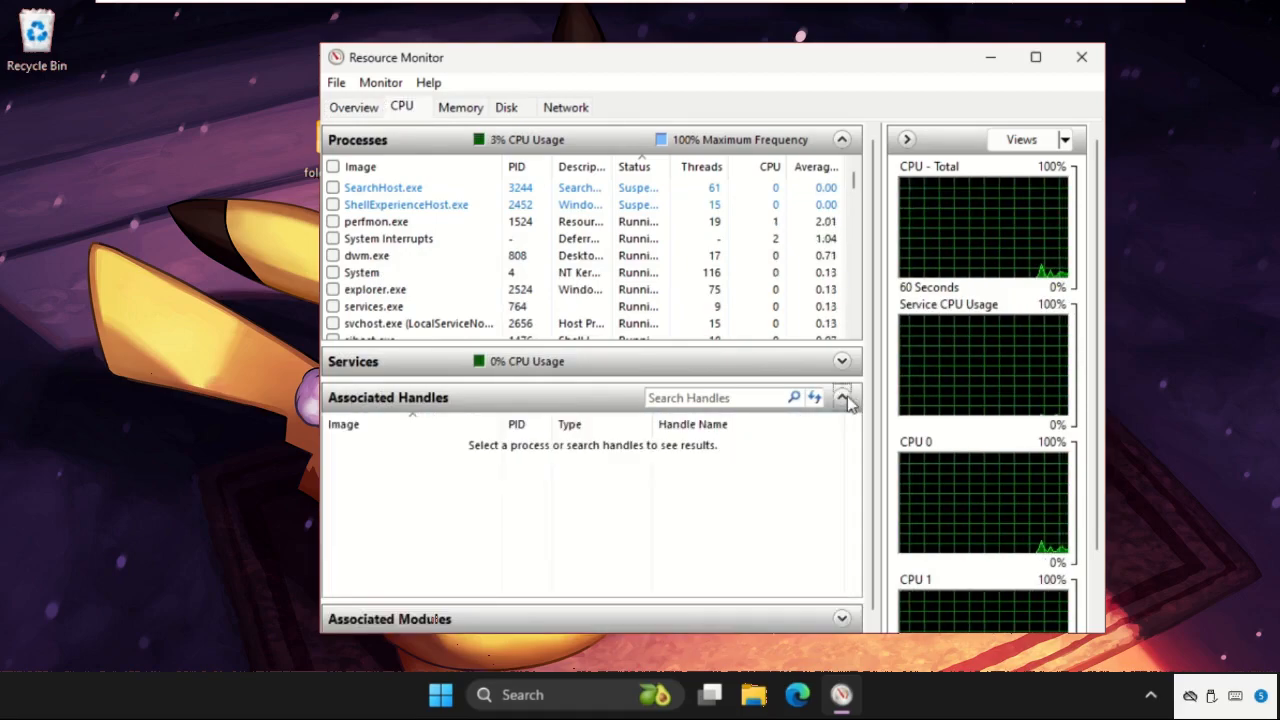
- Search handles for 'folder in use' on the CPU view and bring up actions on the result
left_click(716, 398)
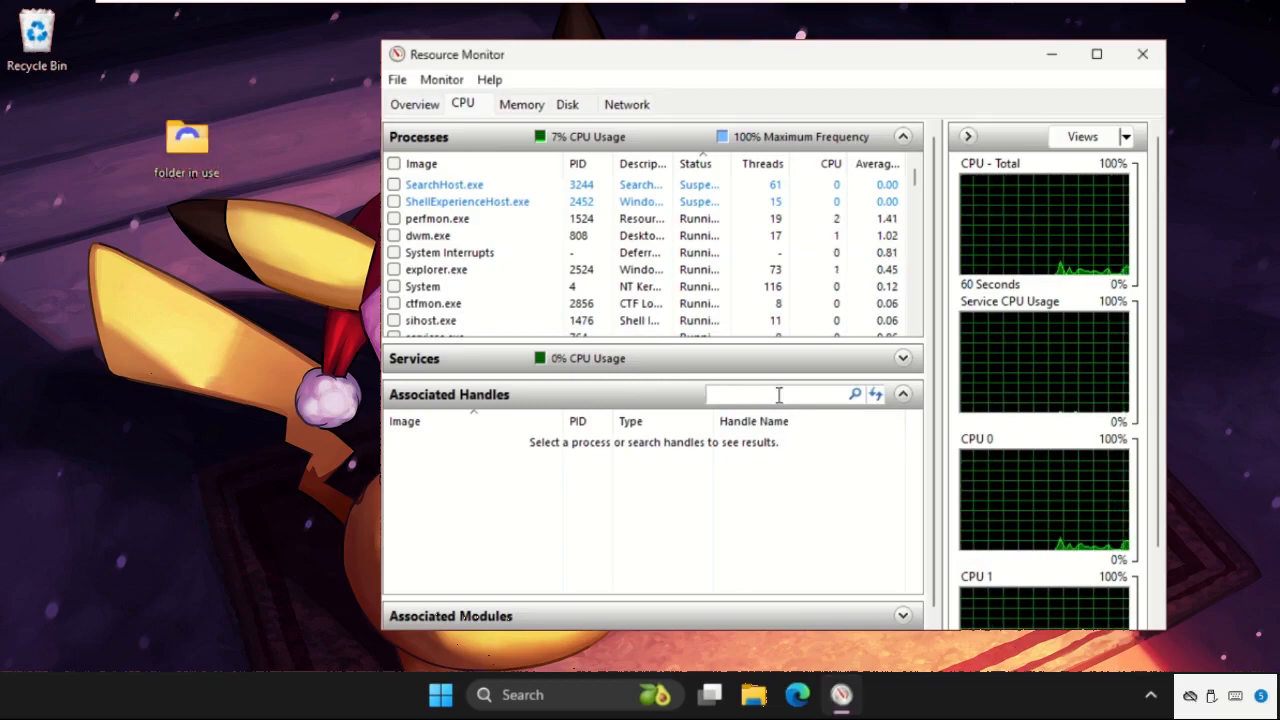
type("folder in use")
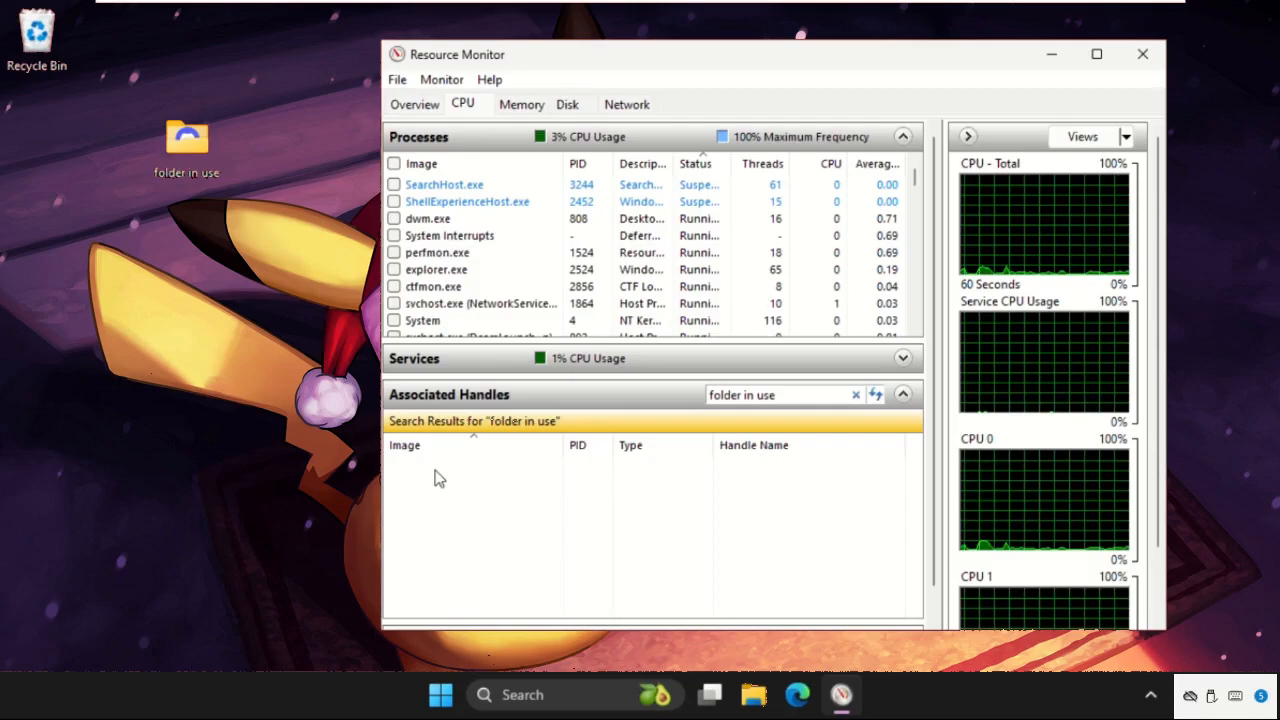
right_click(476, 478)
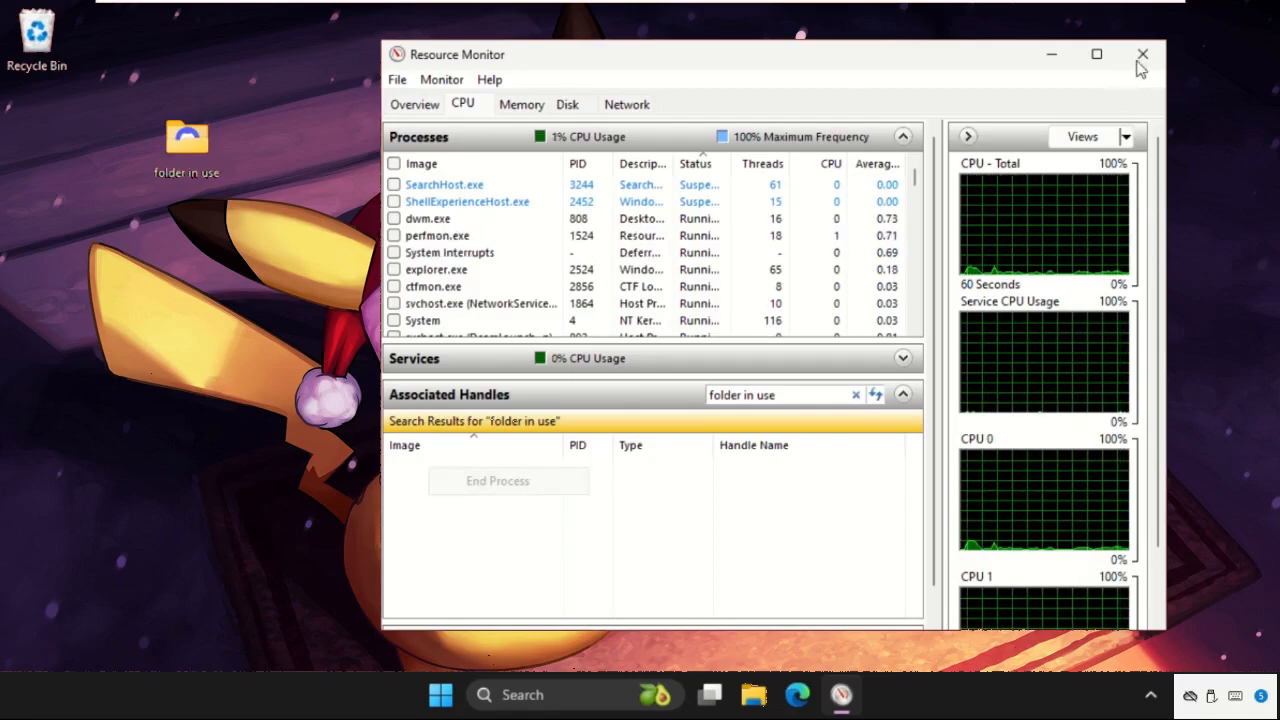
- Close Resource Monitor and bring up the context menu of the 'folder in use' desktop icon
left_click(1142, 54)
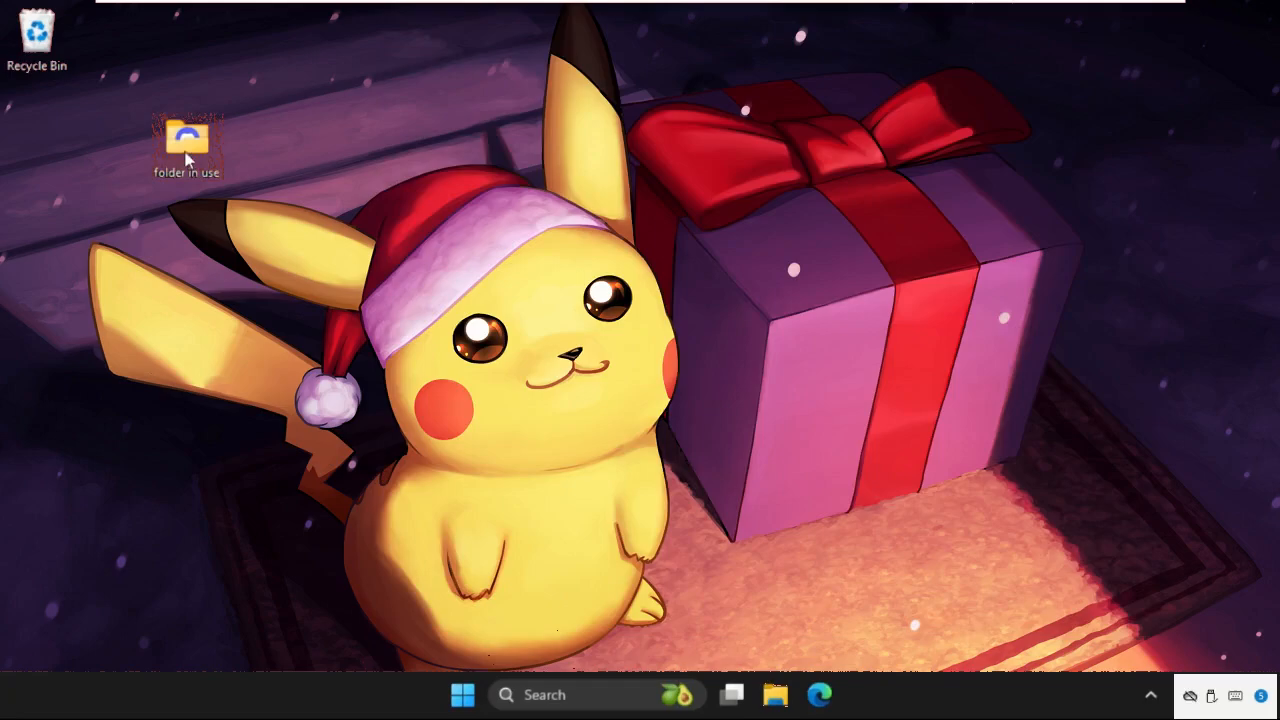
right_click(188, 140)
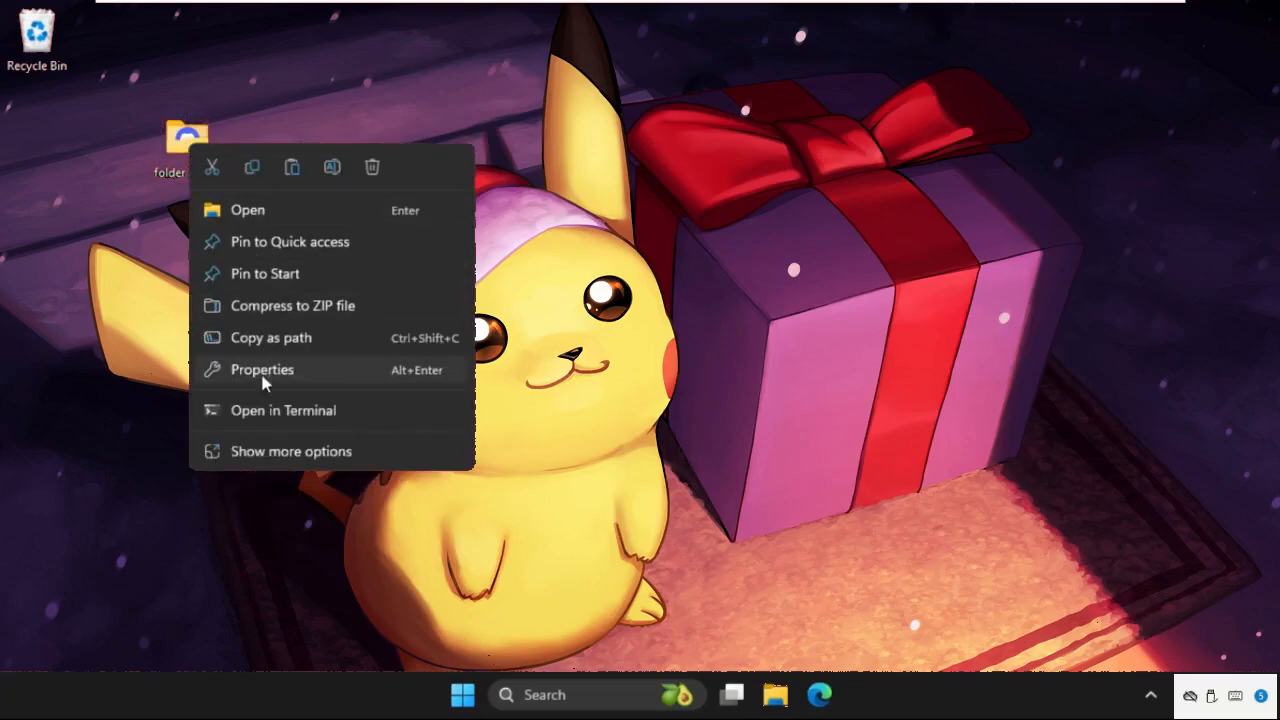